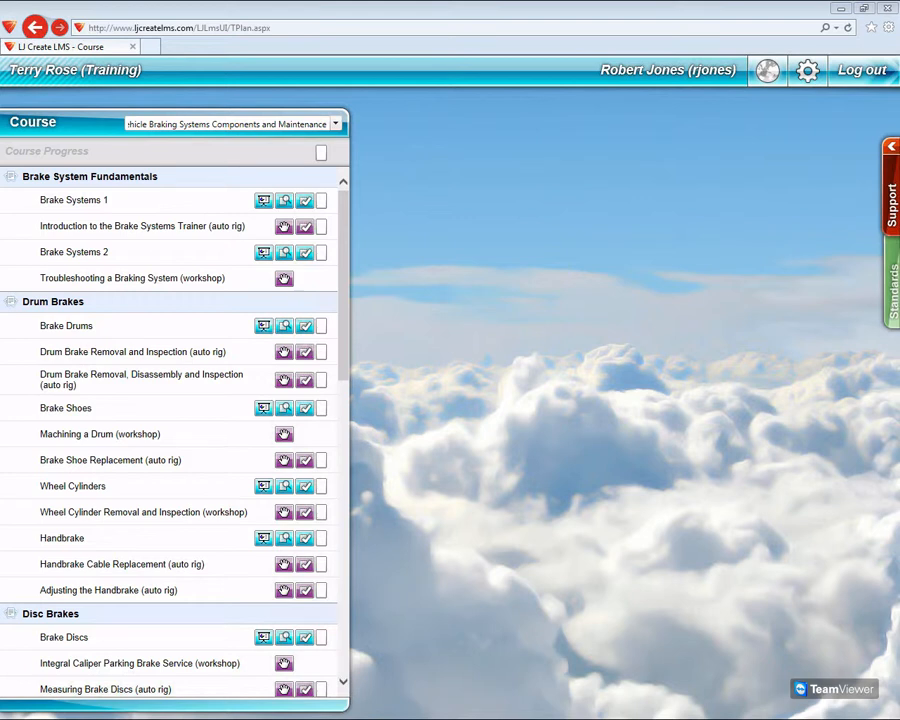
mouse_move(664, 128)
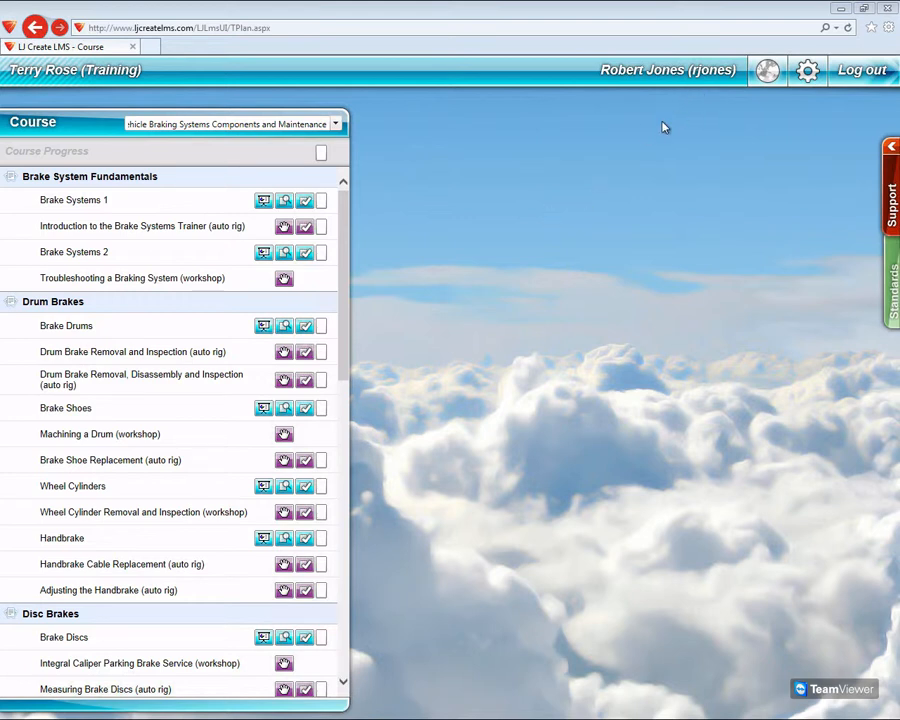
mouse_move(408, 156)
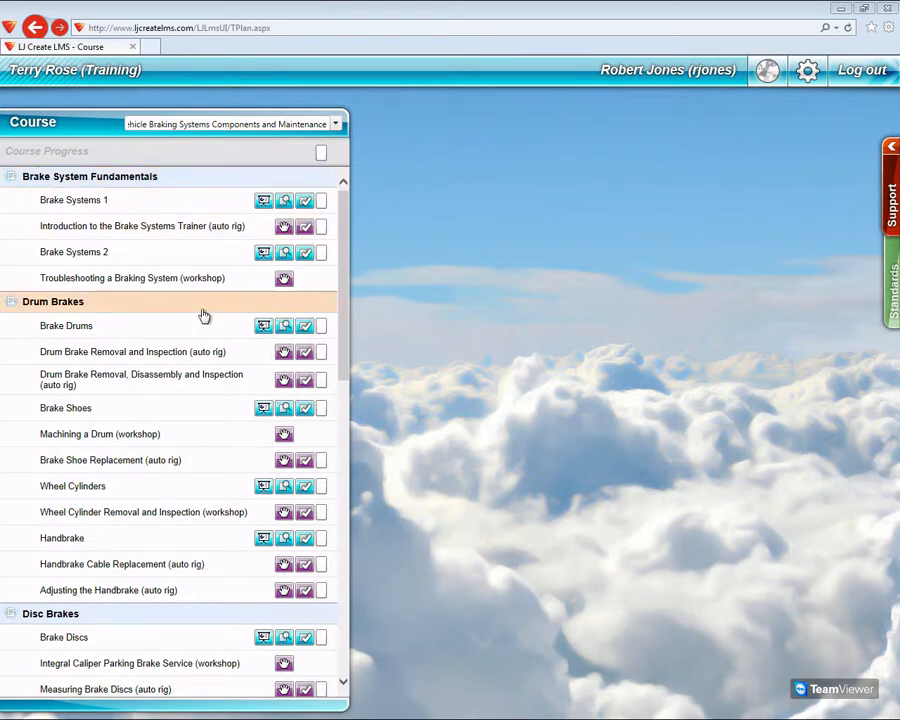
Keep the Vehicle Braking Systems course selected and show the Standards panel beside its lessons
click(336, 124)
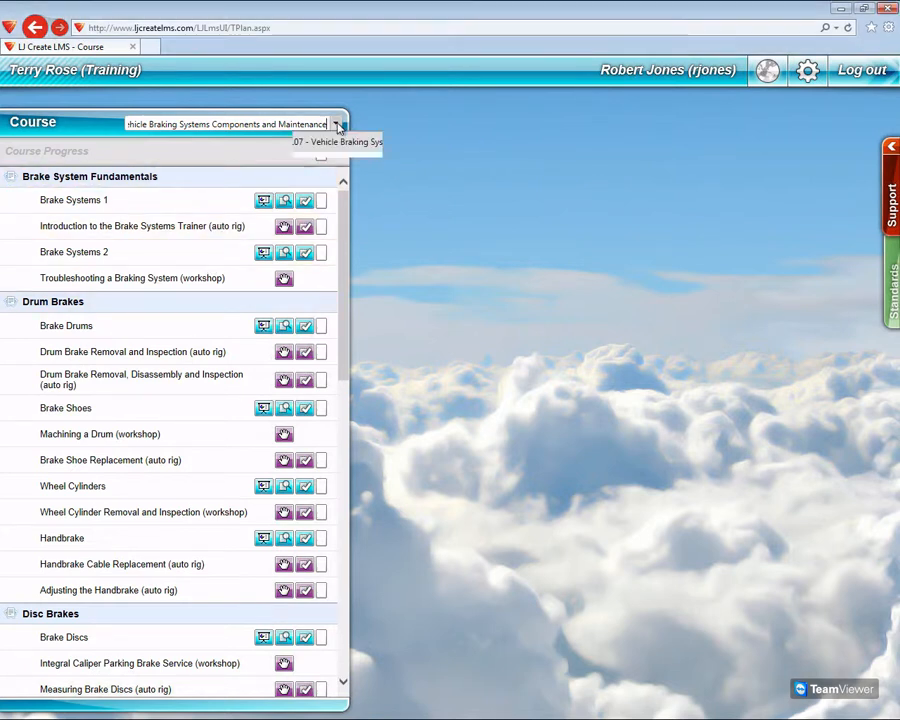
click(336, 124)
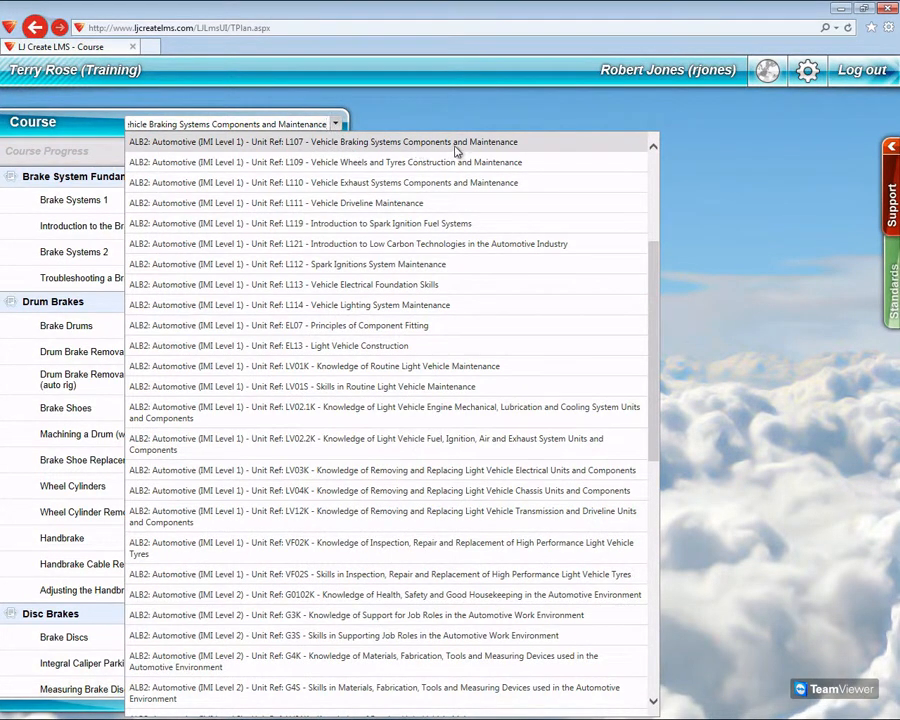
click(336, 124)
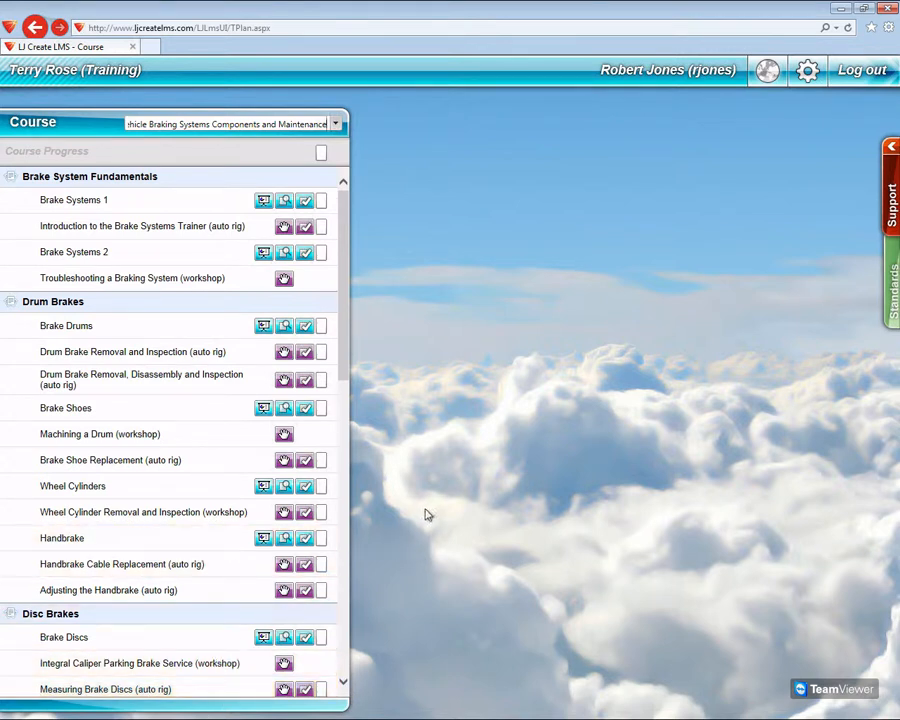
mouse_move(430, 476)
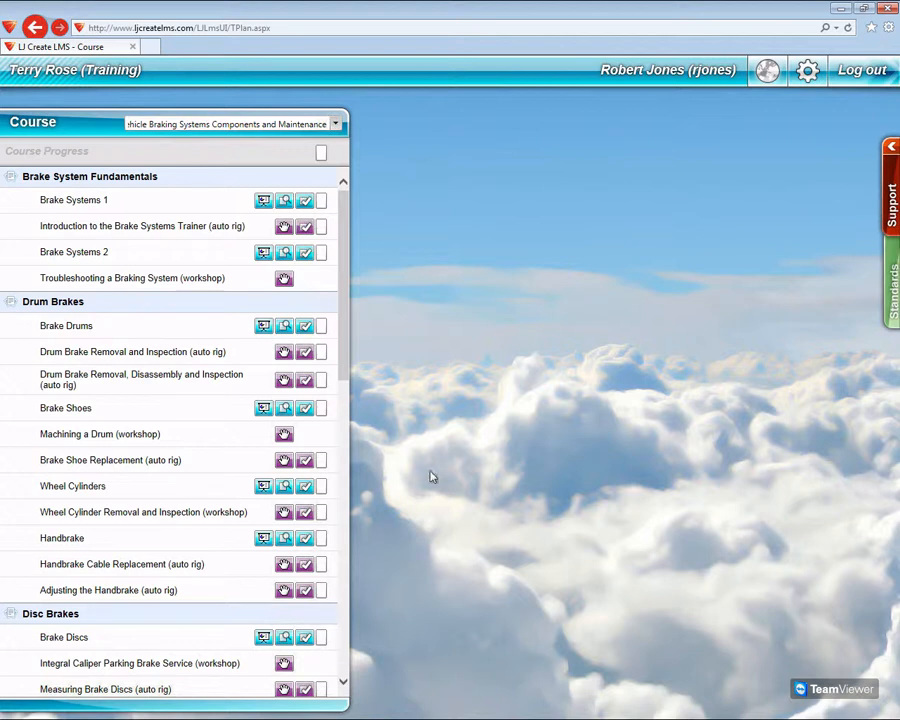
mouse_move(474, 374)
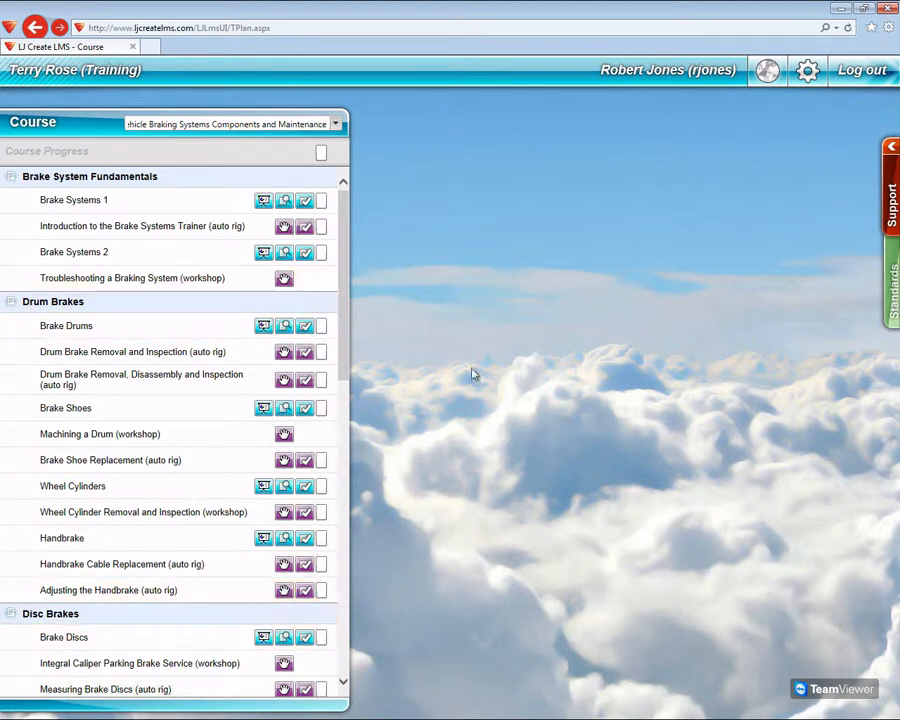
mouse_move(486, 372)
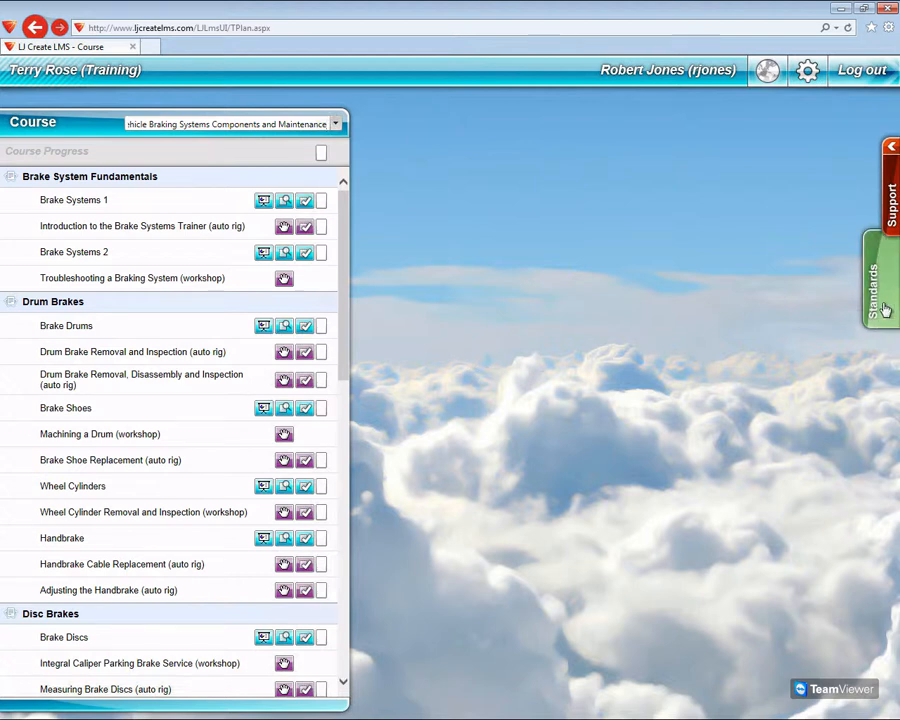
click(878, 278)
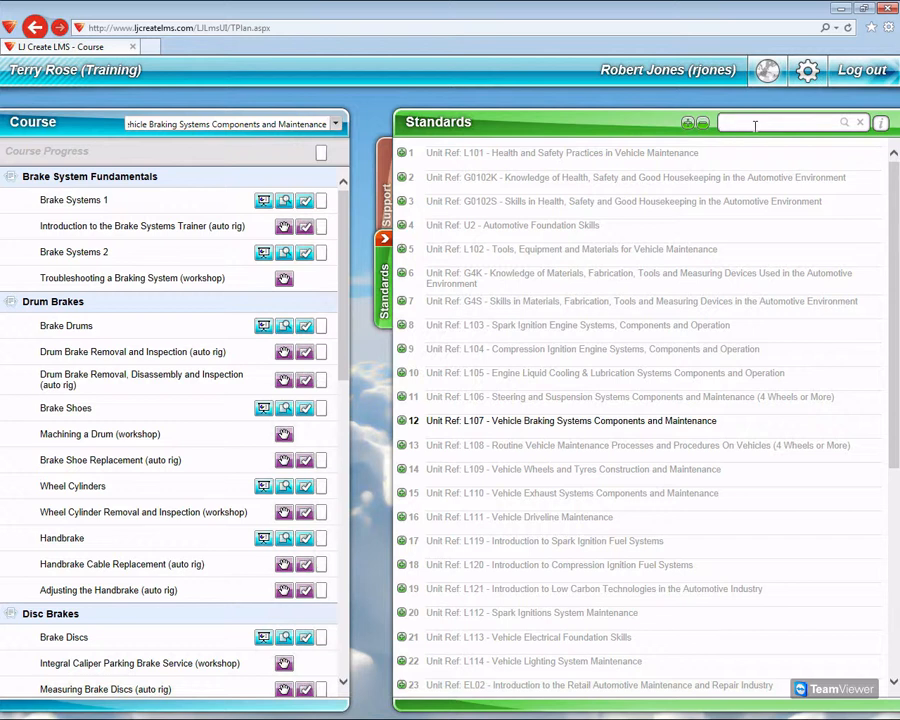
Search the Standards list for 'Brake' to surface the braking-systems L107 and LV04K criteria
text(Brake)
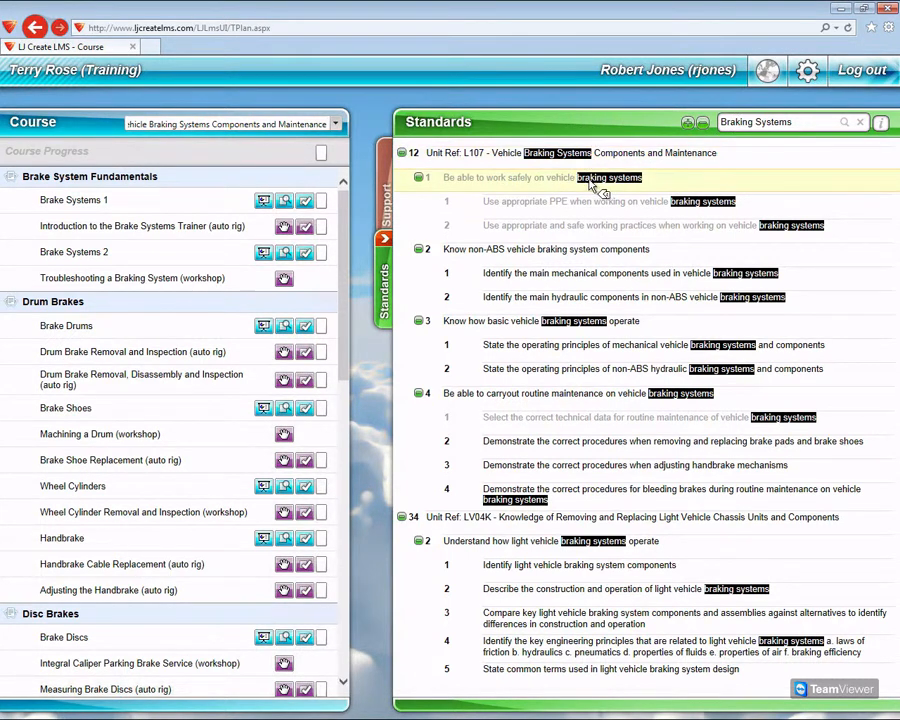
mouse_move(740, 252)
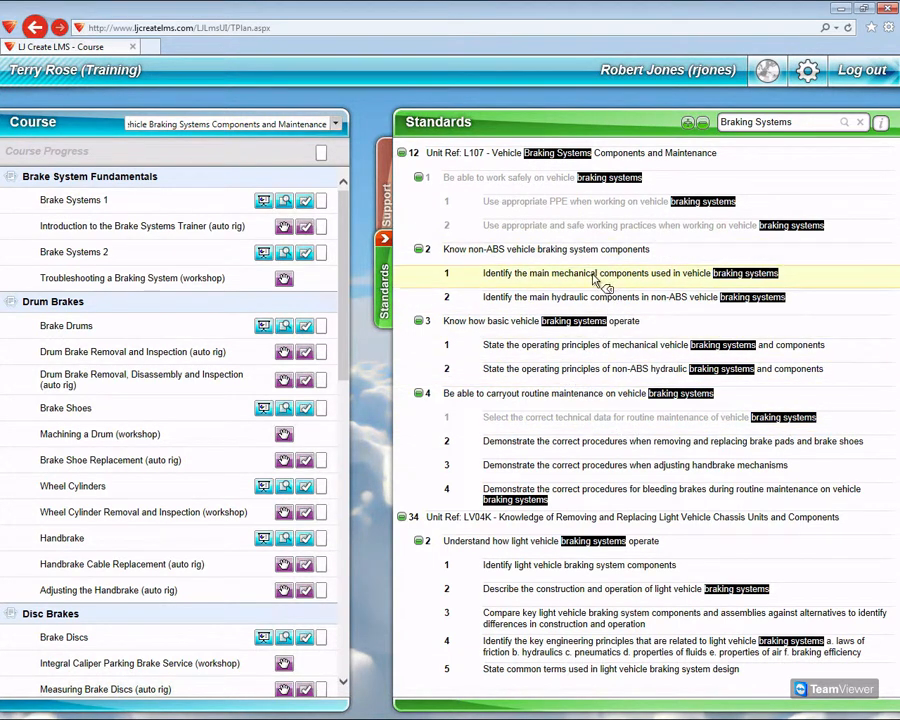
mouse_move(640, 280)
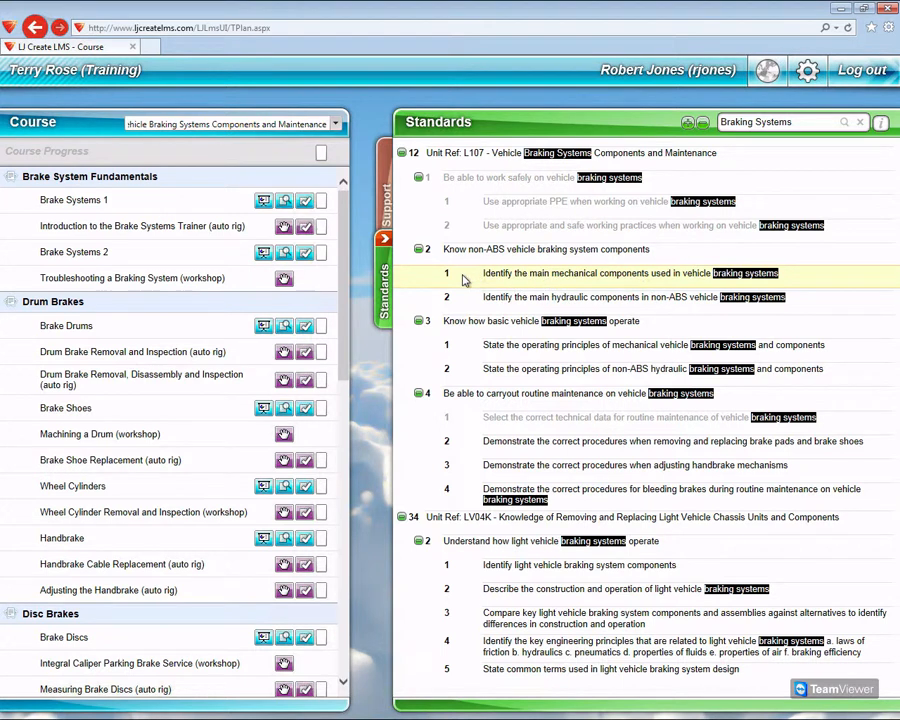
mouse_move(536, 284)
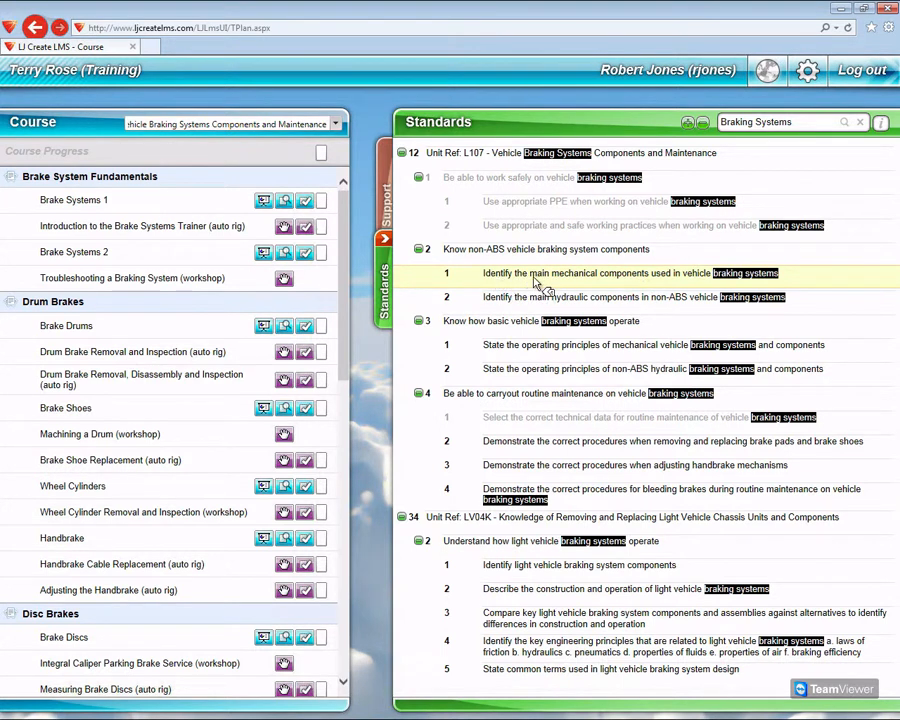
mouse_move(716, 288)
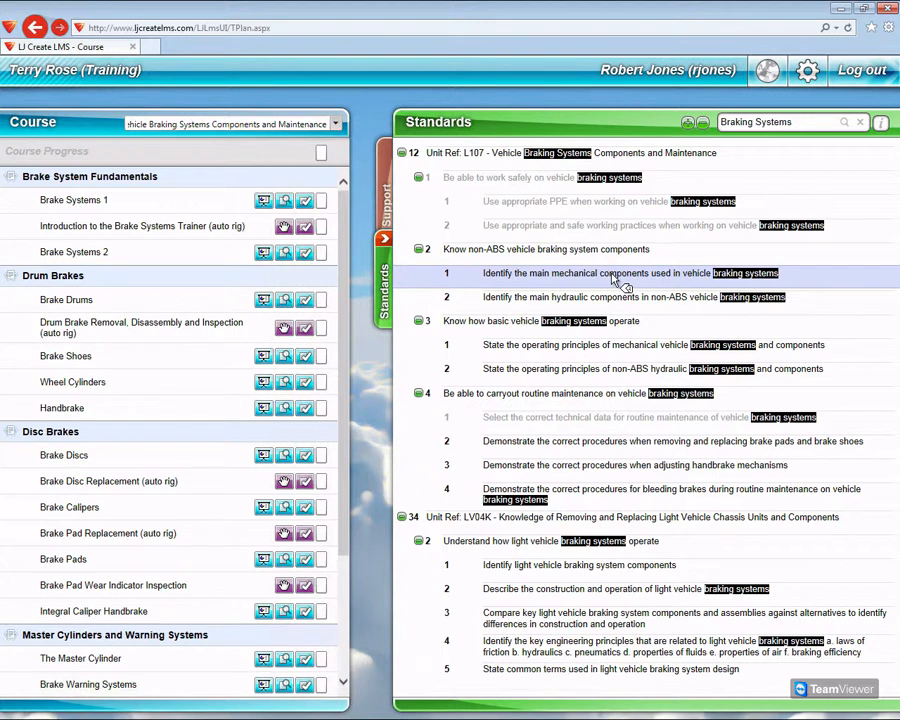
Filter lessons by the mechanical braking operating-principles standard, leaving Brake Systems 1 and 2
click(620, 344)
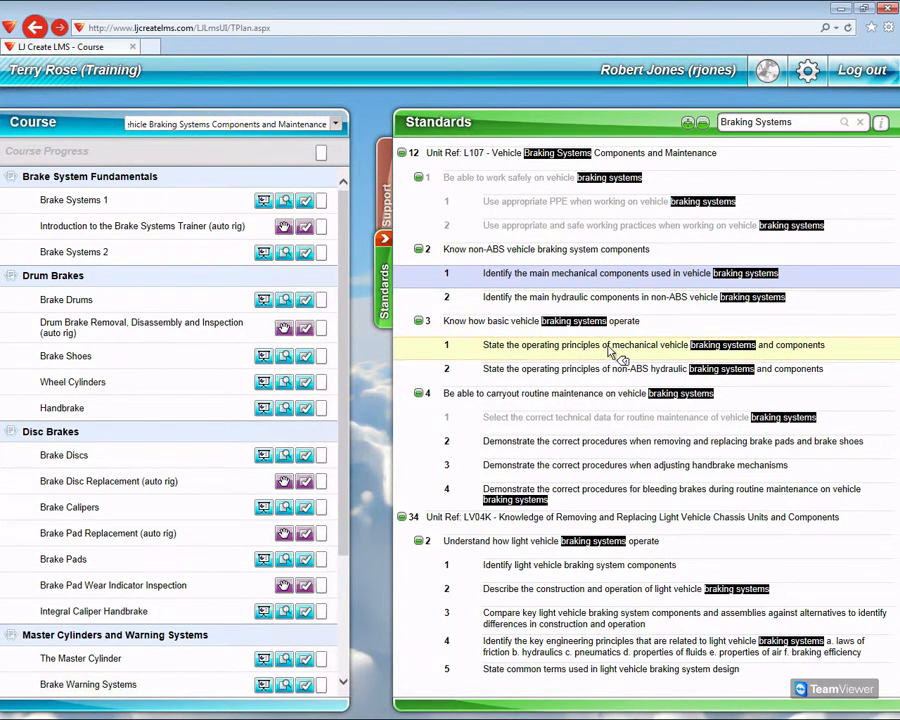
click(8, 176)
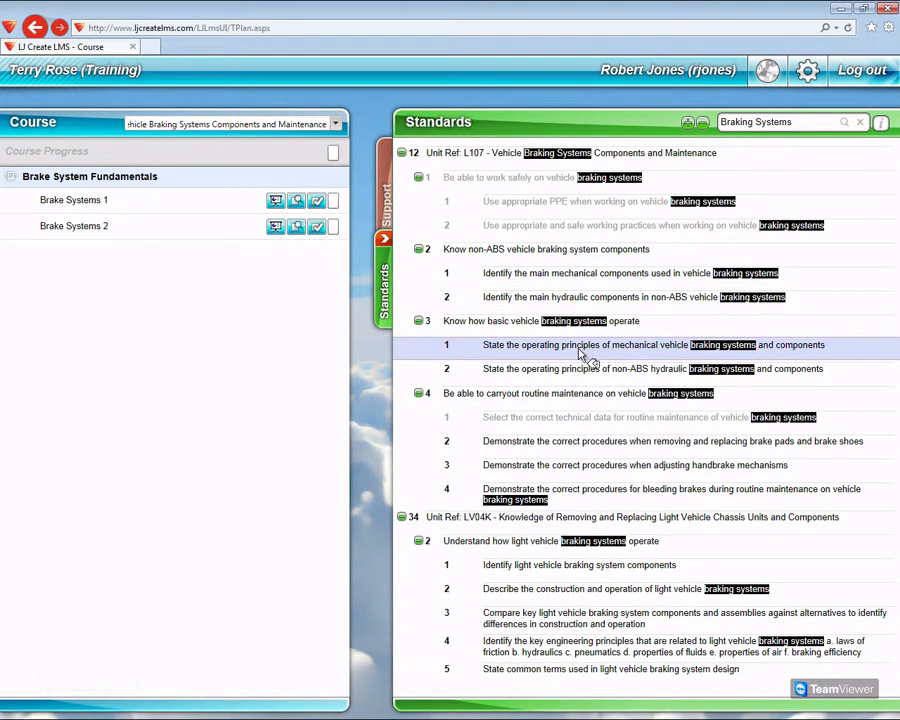
mouse_move(656, 358)
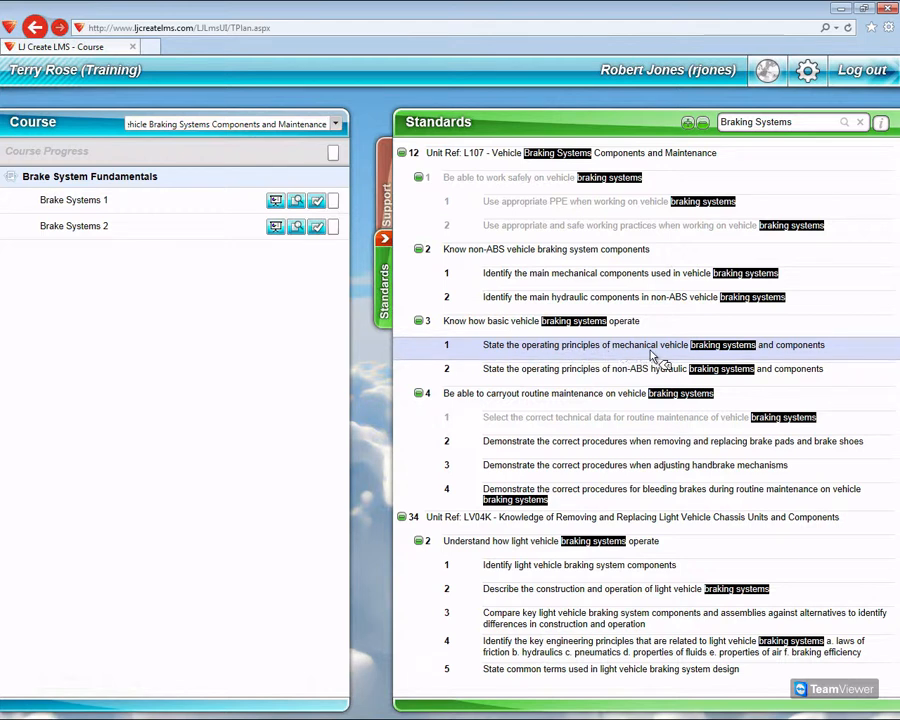
mouse_move(690, 356)
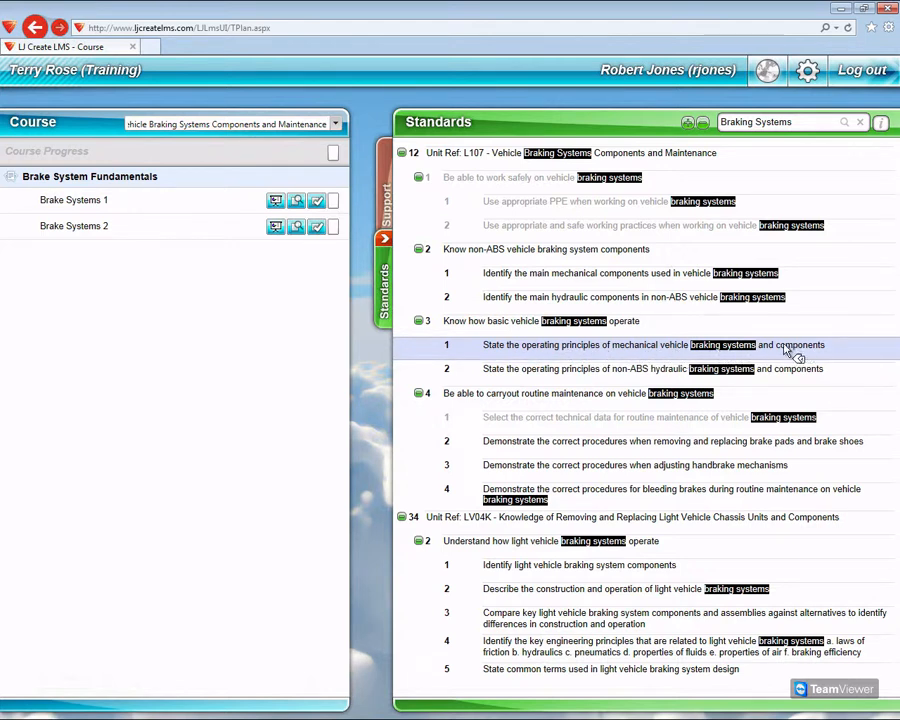
mouse_move(248, 270)
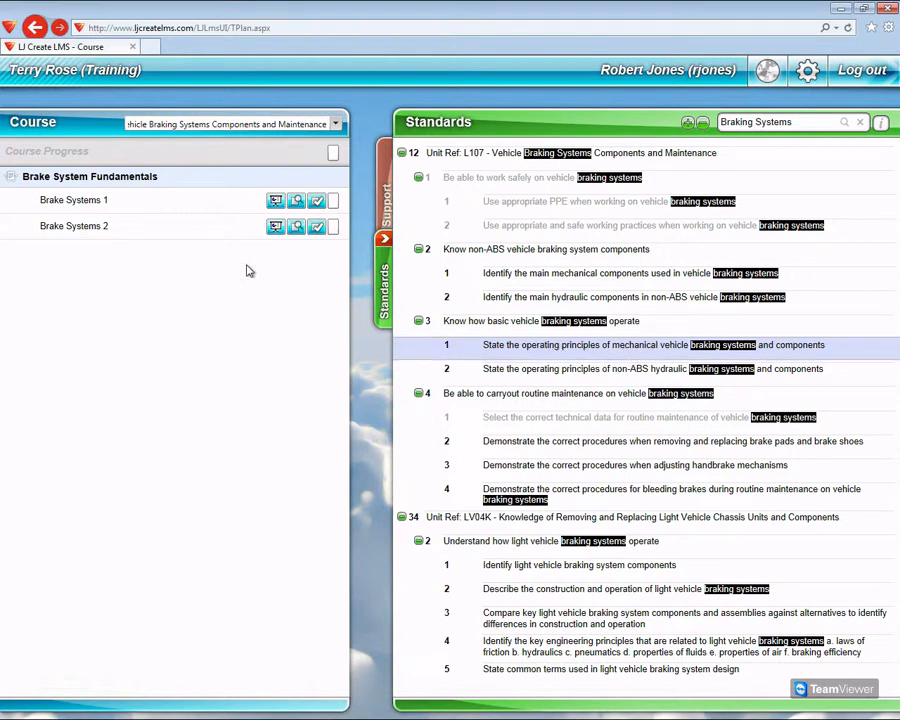
mouse_move(208, 276)
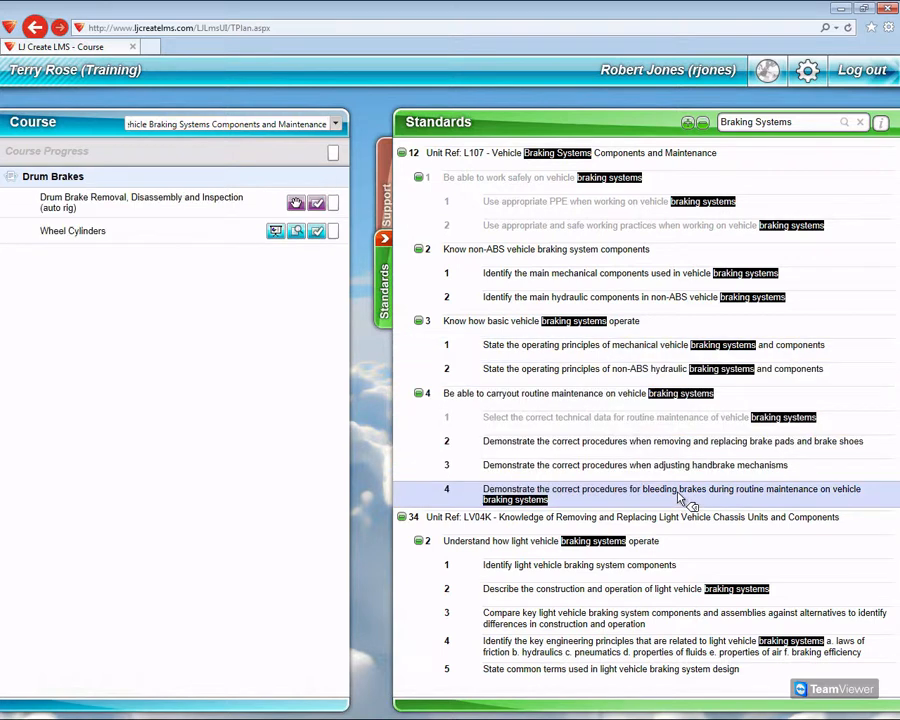
mouse_move(564, 504)
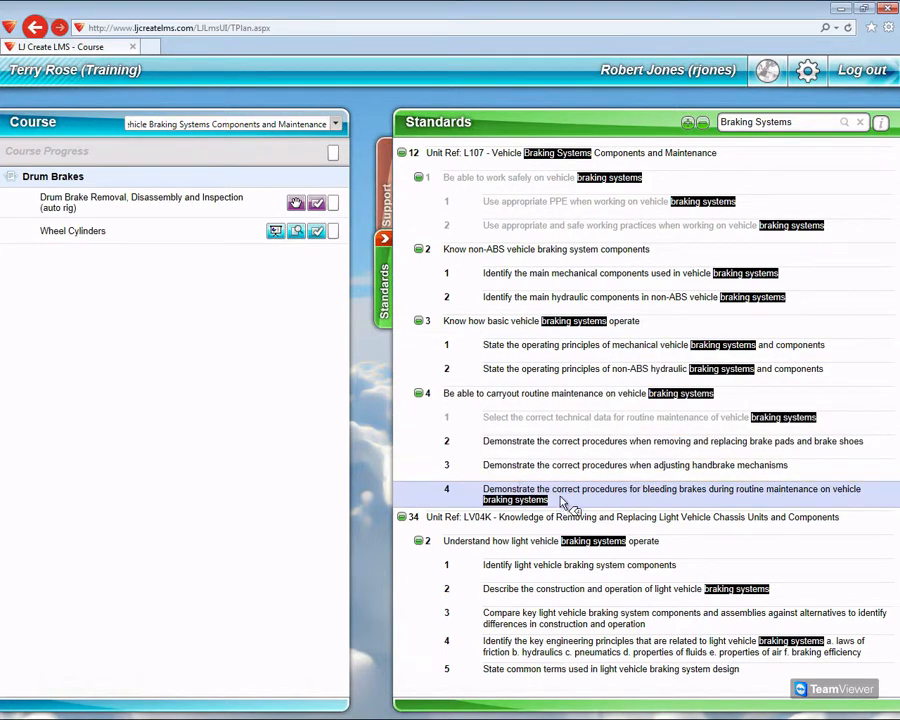
mouse_move(692, 500)
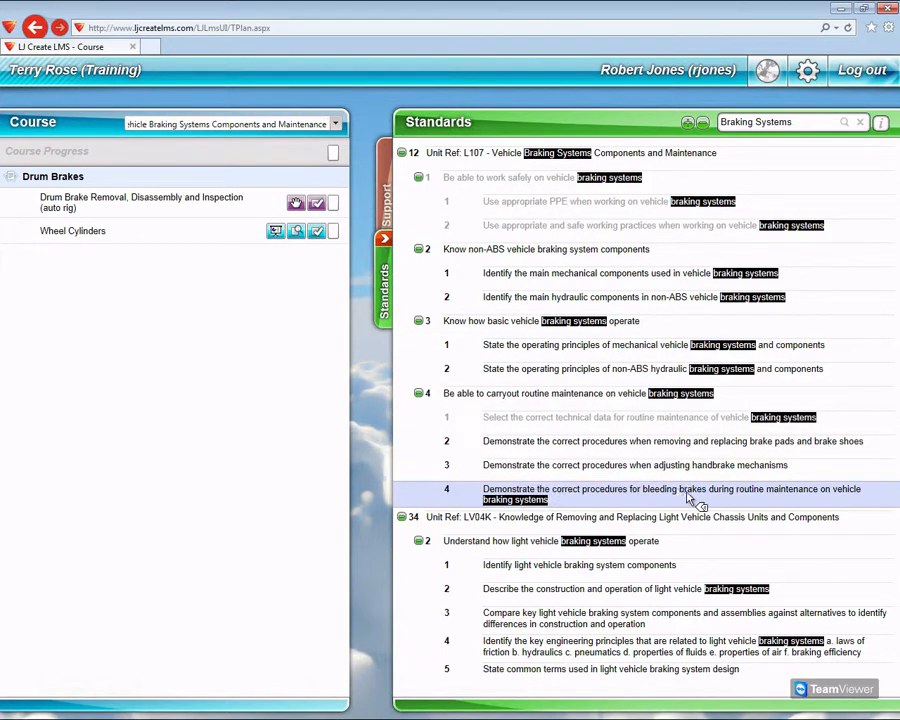
mouse_move(780, 504)
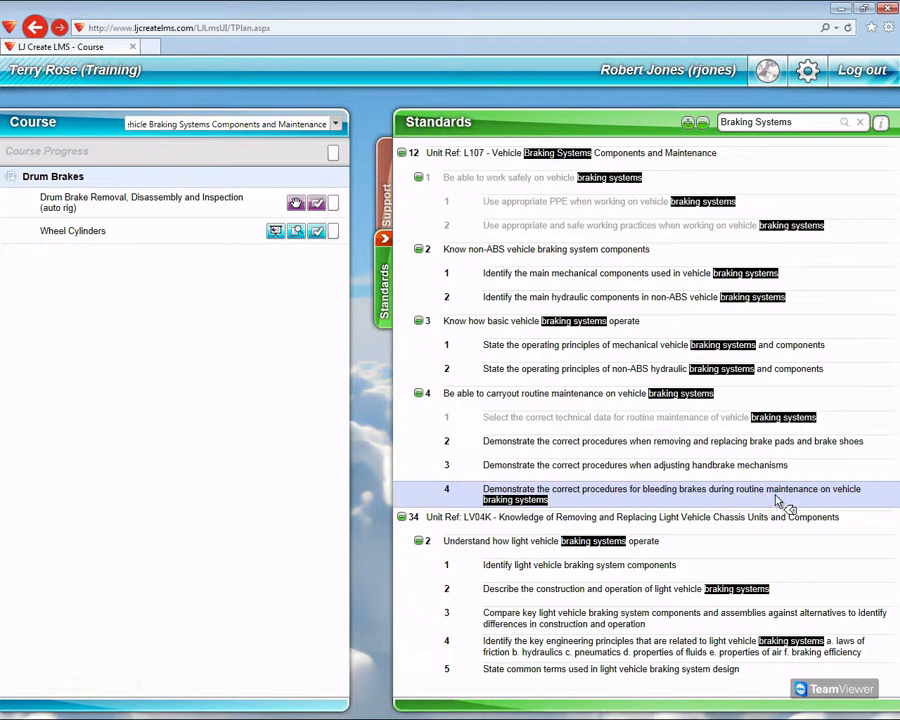
mouse_move(344, 420)
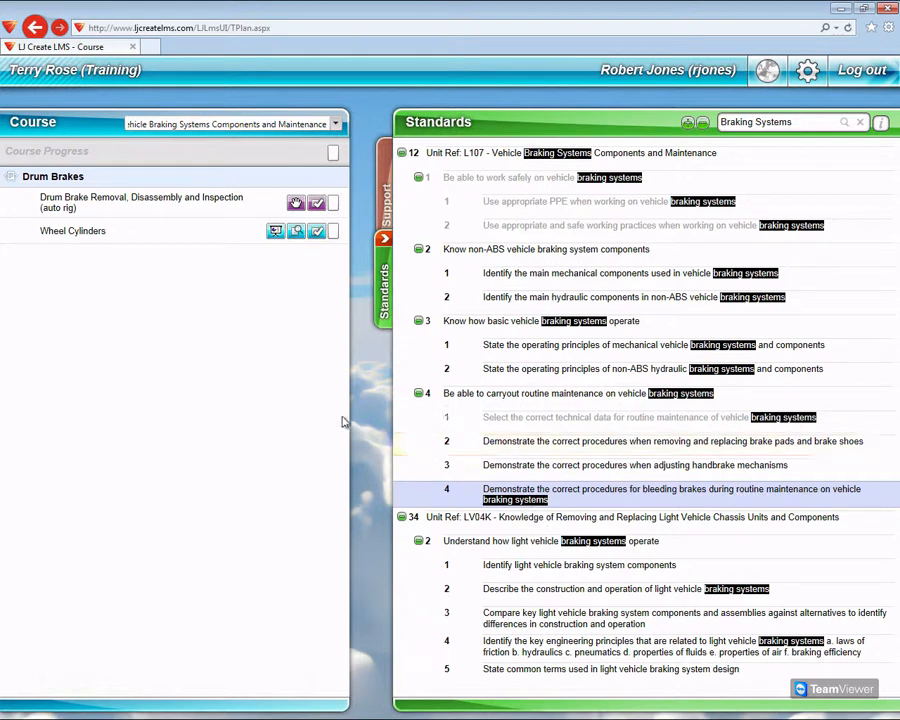
mouse_move(194, 260)
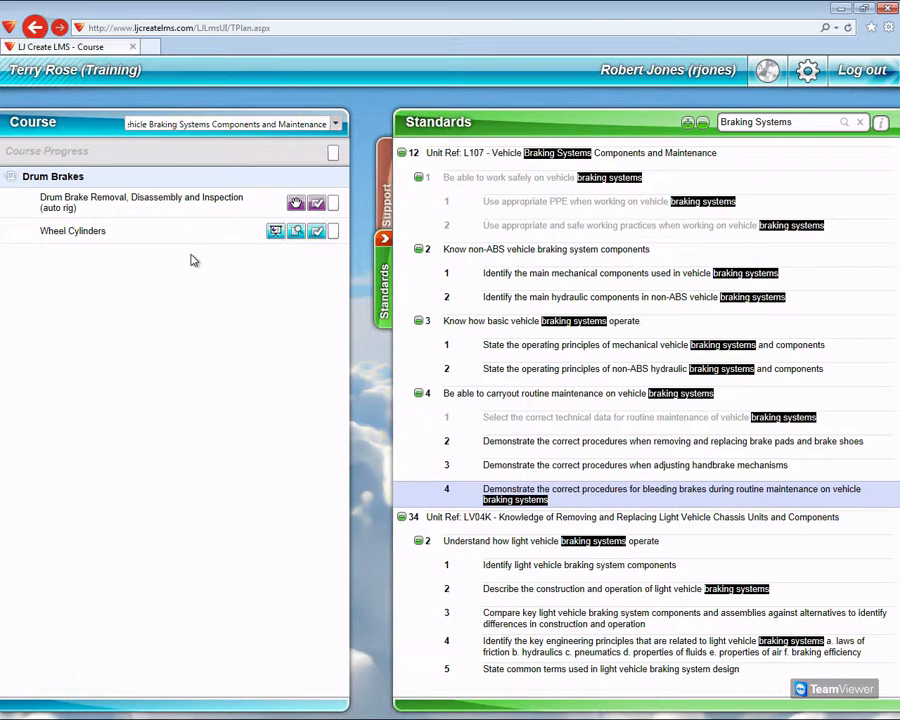
mouse_move(240, 244)
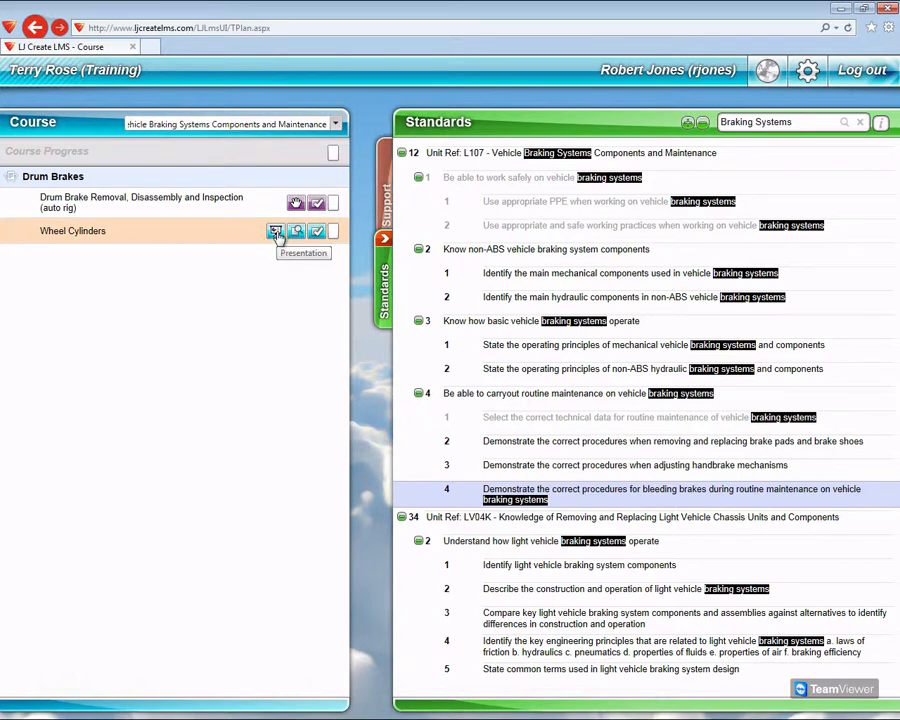
mouse_move(318, 232)
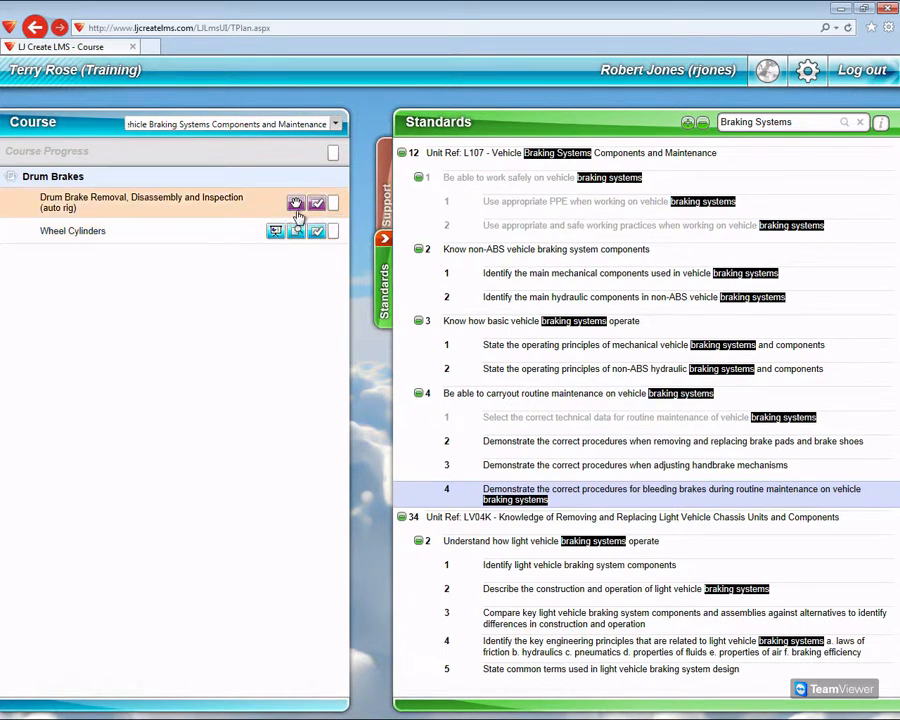
mouse_move(296, 204)
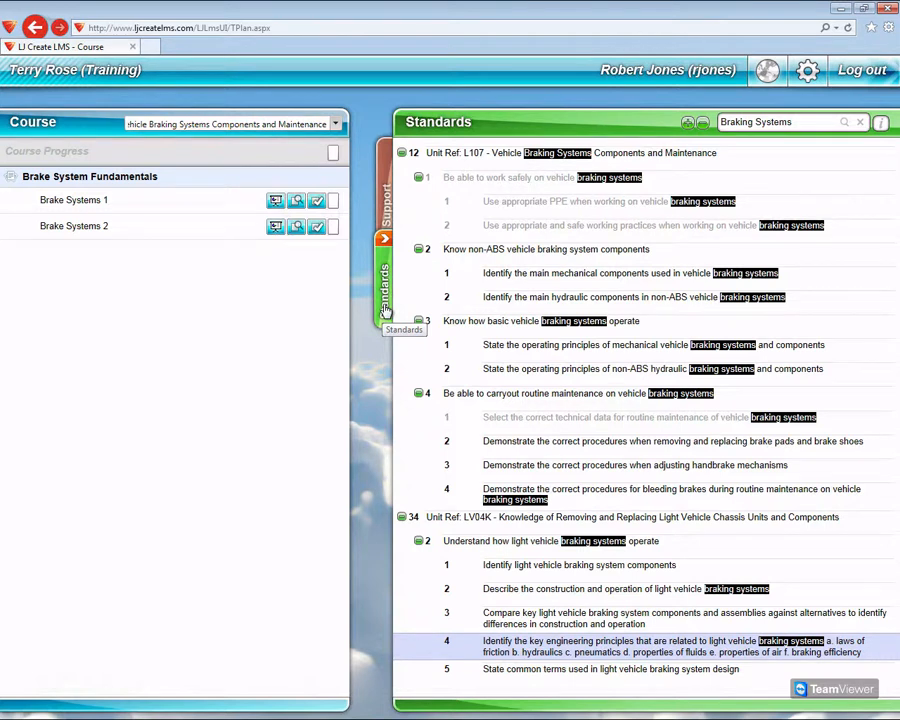
mouse_move(368, 364)
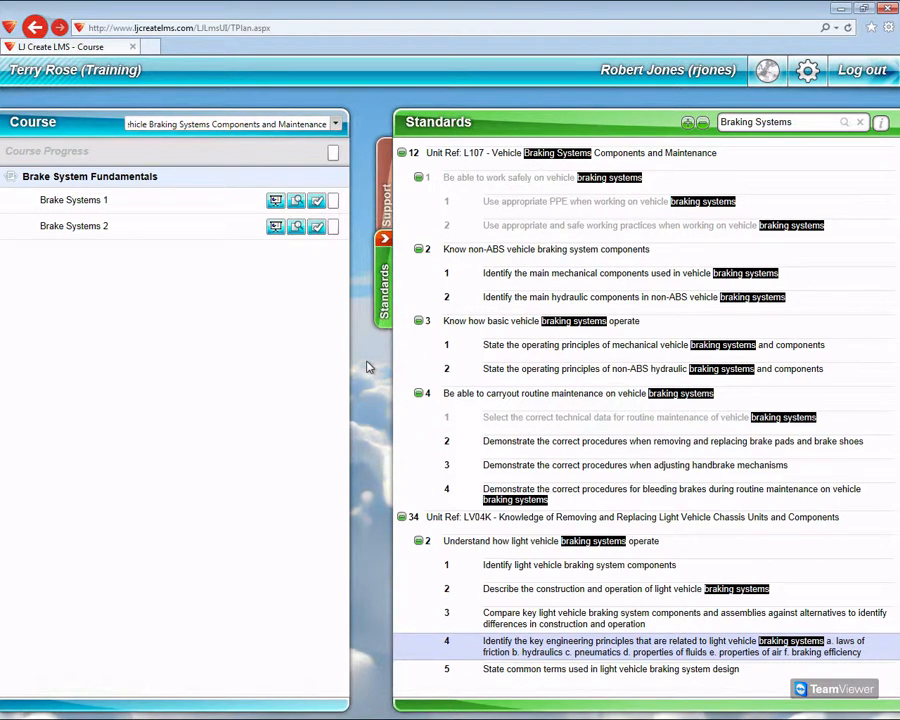